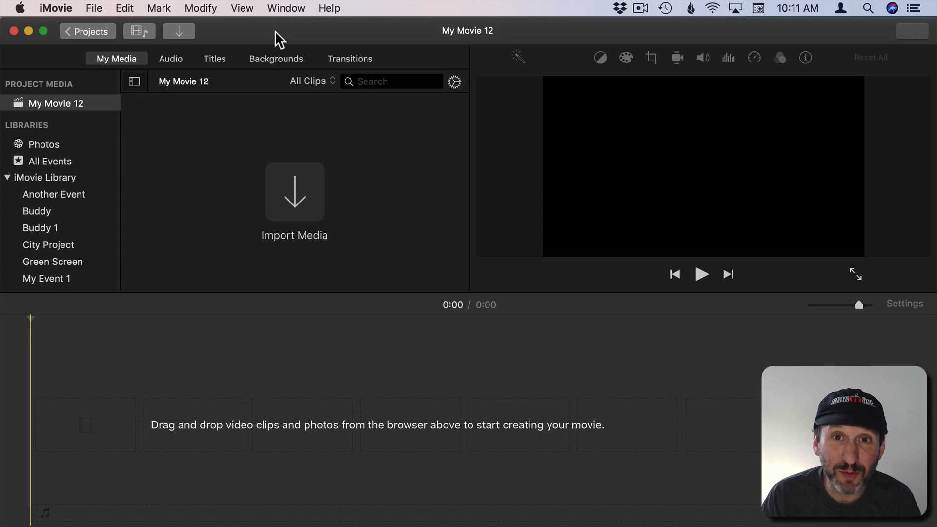
mouse_move(267, 67)
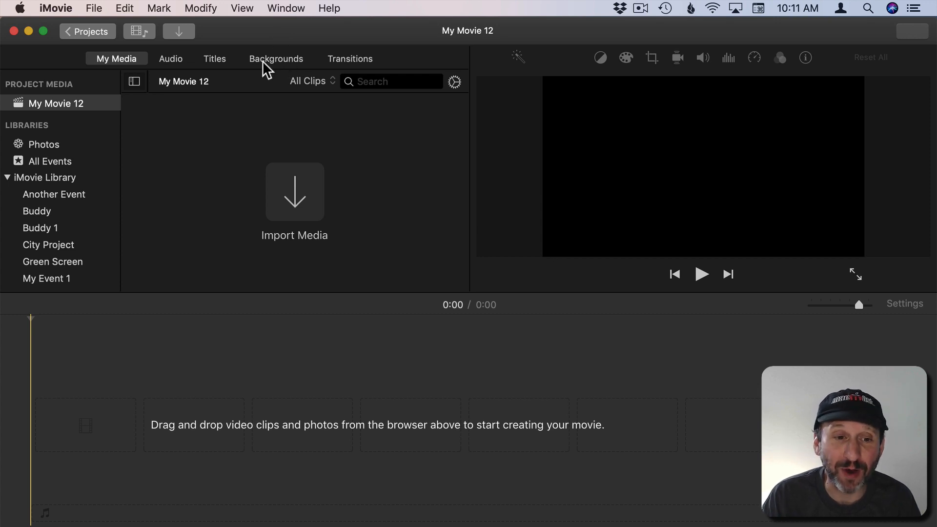
Show the Maps & Backgrounds images and preview the Underwater background
left_click(276, 58)
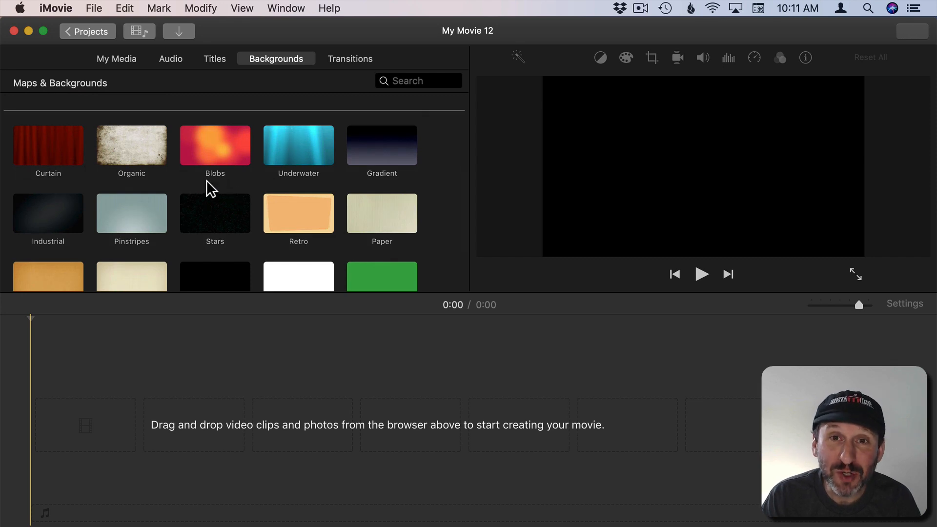
mouse_move(189, 157)
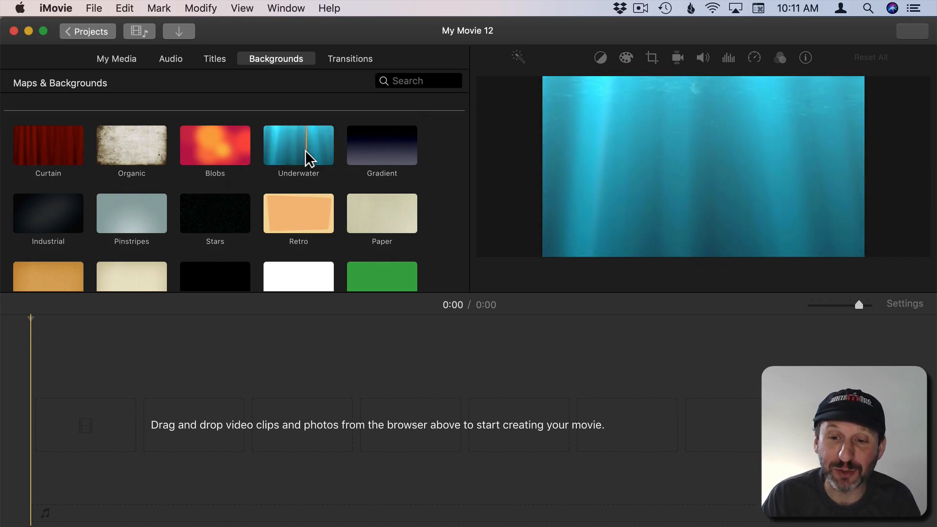
Add the Underwater background clip and adjust its saturation and levels
left_click_drag(298, 144, 239, 408)
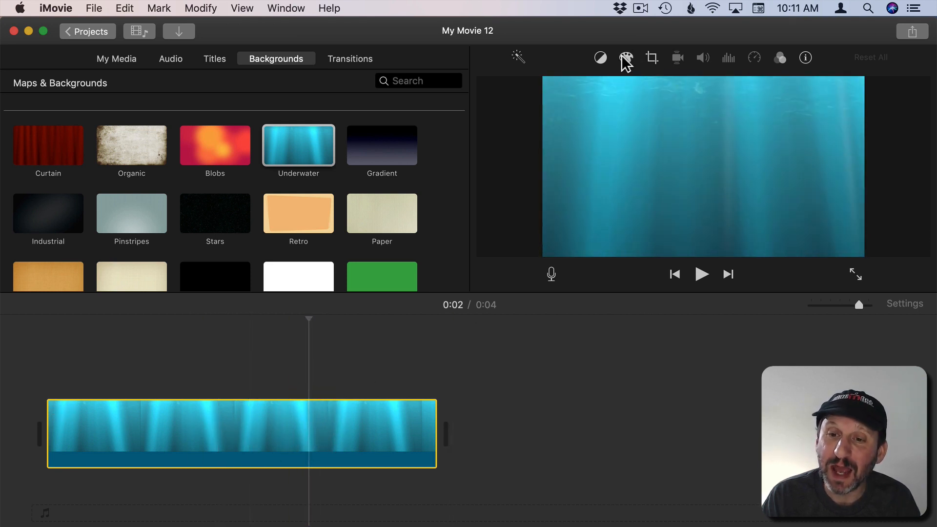
left_click(626, 58)
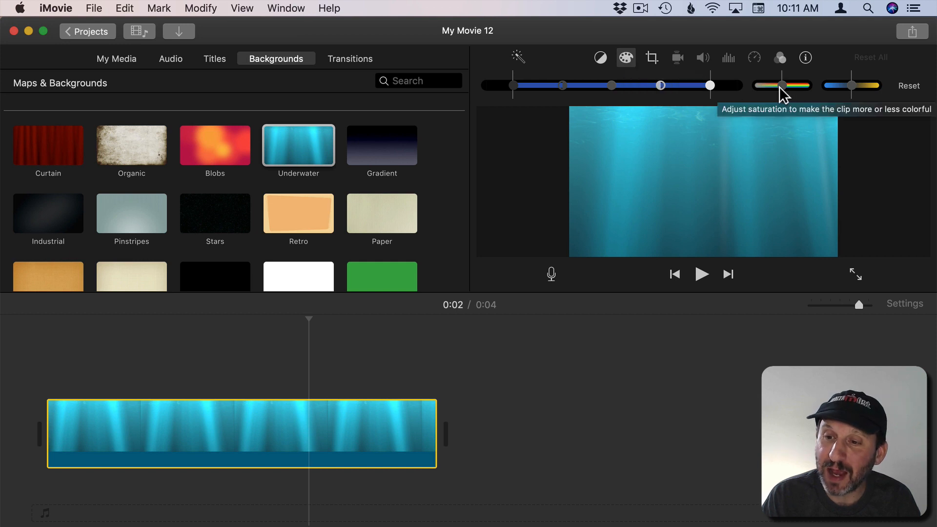
left_click_drag(782, 85, 760, 85)
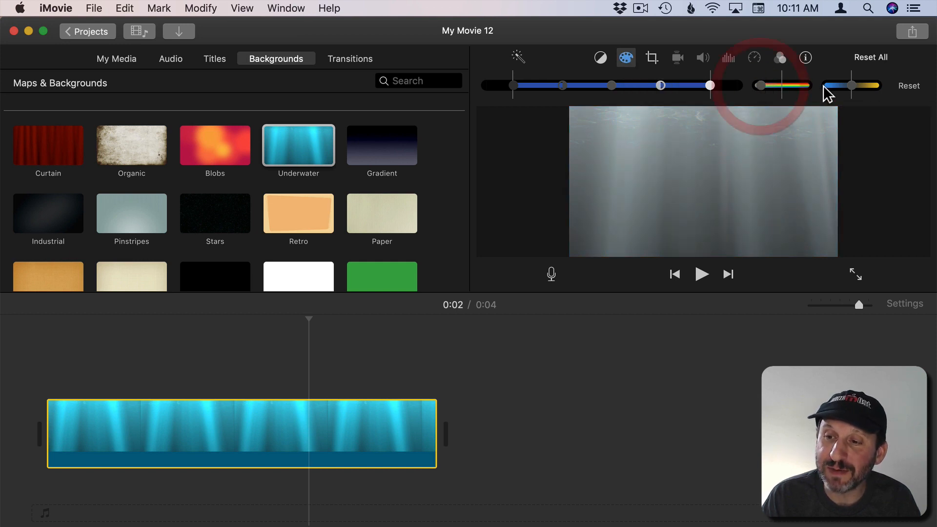
left_click_drag(852, 85, 836, 85)
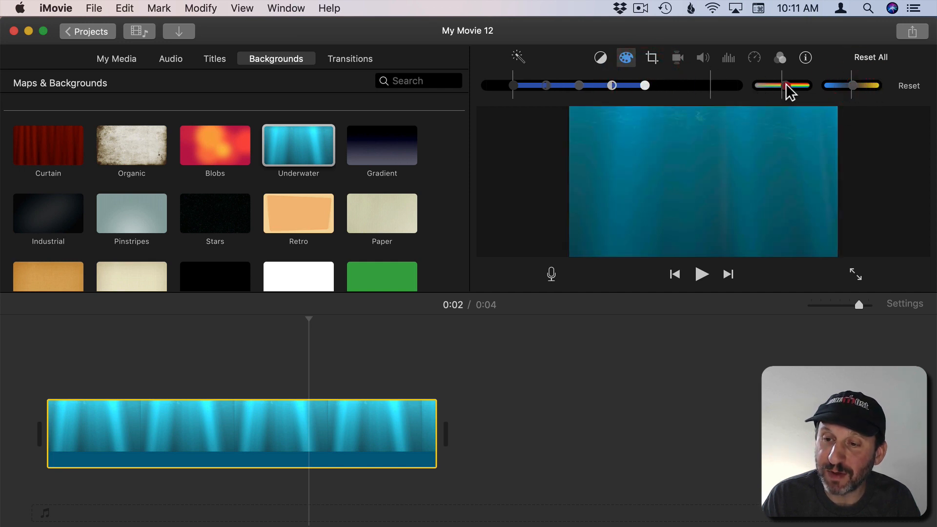
left_click_drag(768, 85, 797, 84)
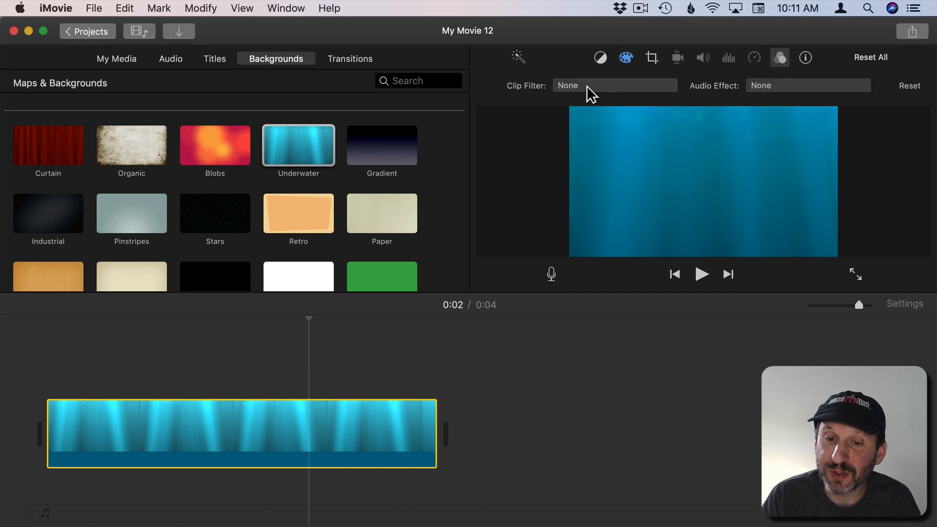
left_click(614, 85)
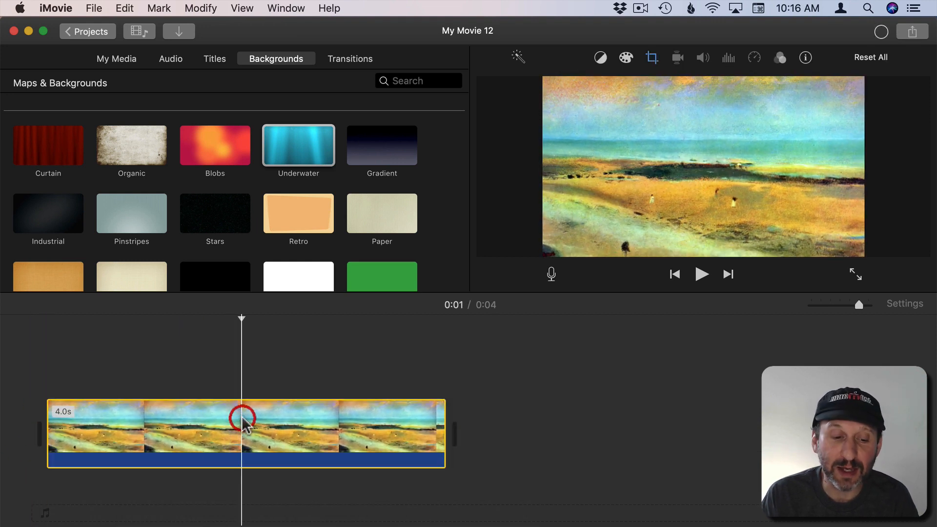
Select the beach clip, view its Ken Burns crop options, then browse title styles
left_click(651, 58)
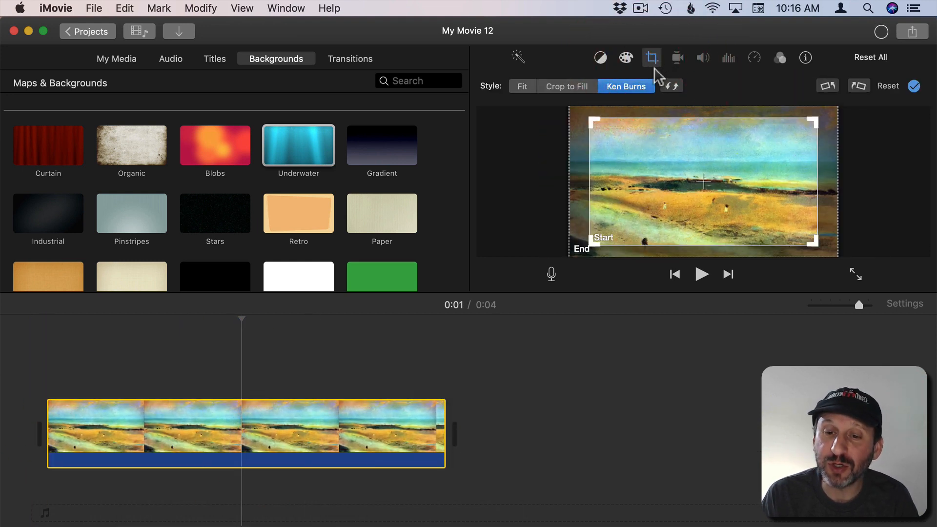
left_click(566, 86)
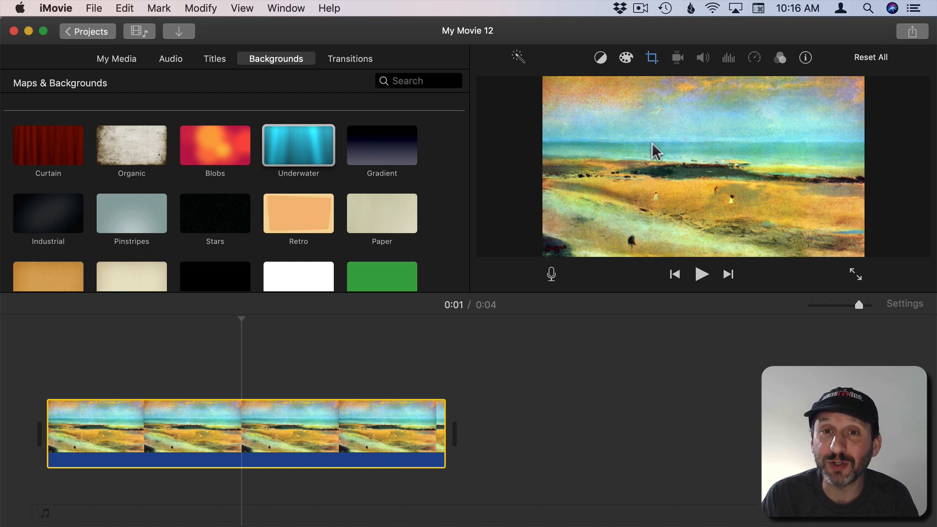
mouse_move(674, 167)
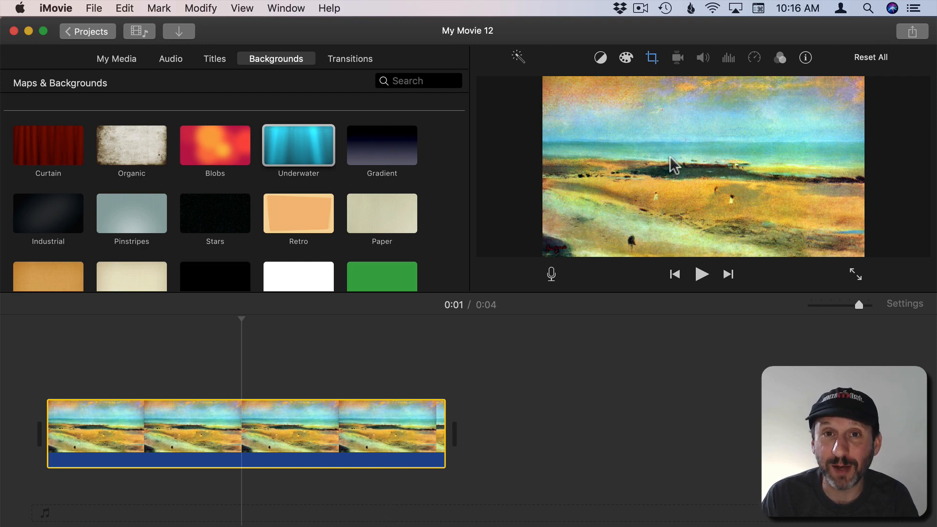
left_click(214, 59)
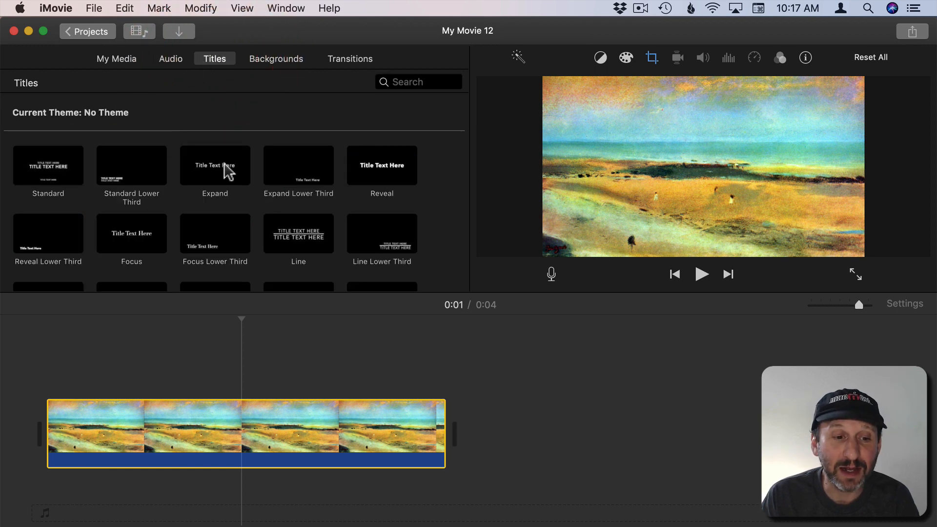
Add an Expand title over the beach clip and open the system Fonts window
left_click(215, 165)
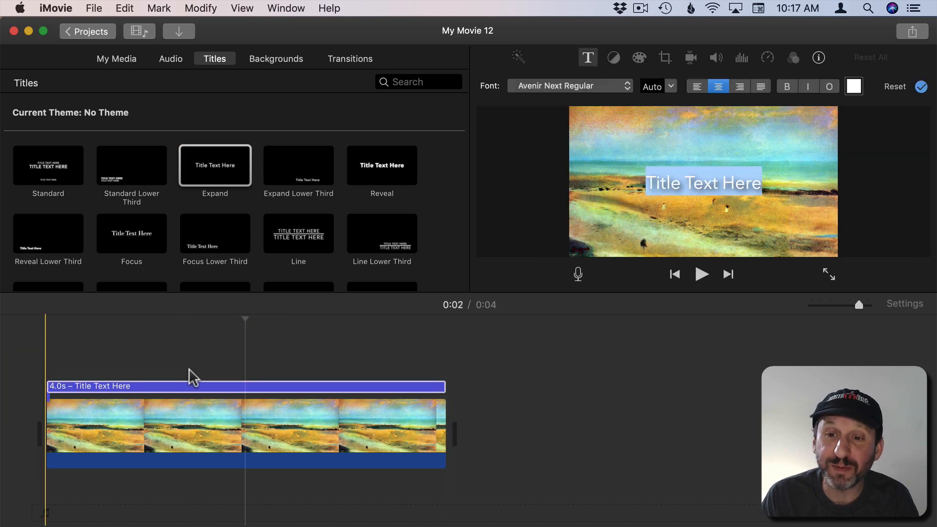
left_click(693, 182)
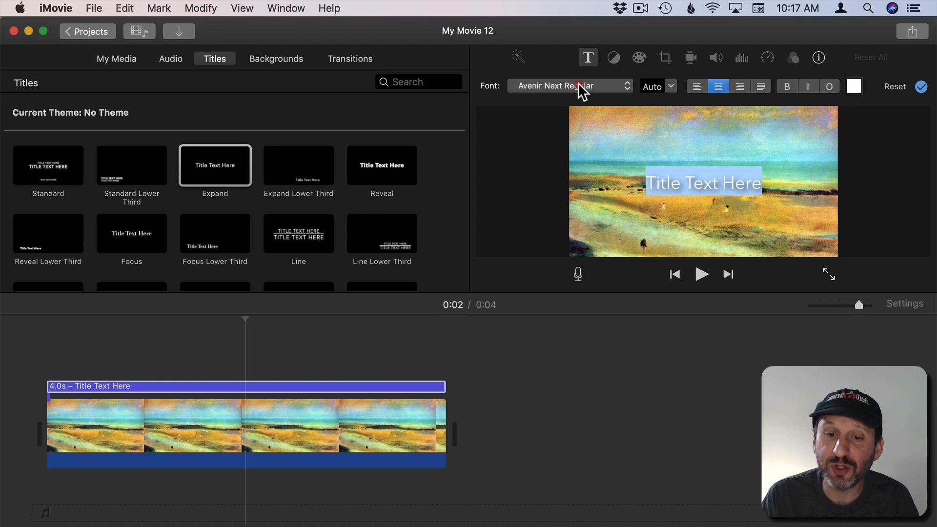
left_click(567, 86)
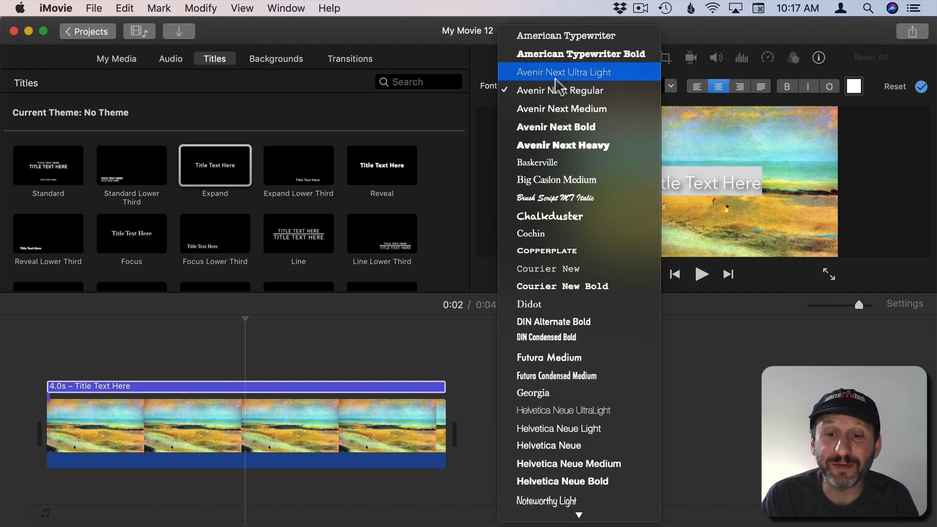
left_click(564, 91)
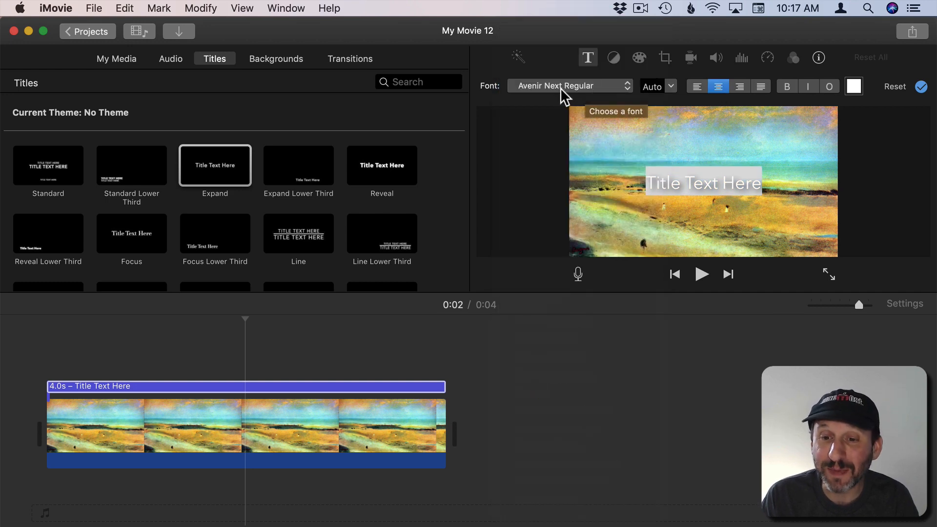
left_click(568, 86)
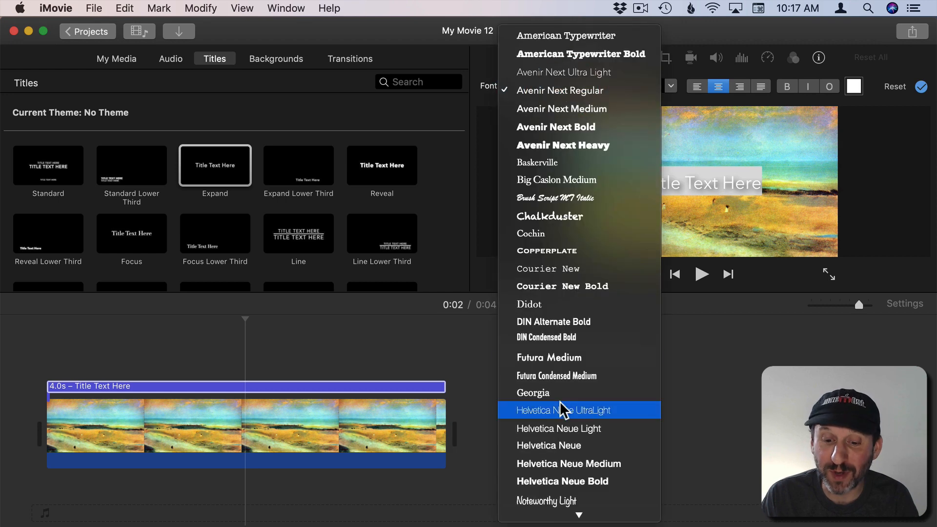
scroll("down", 3)
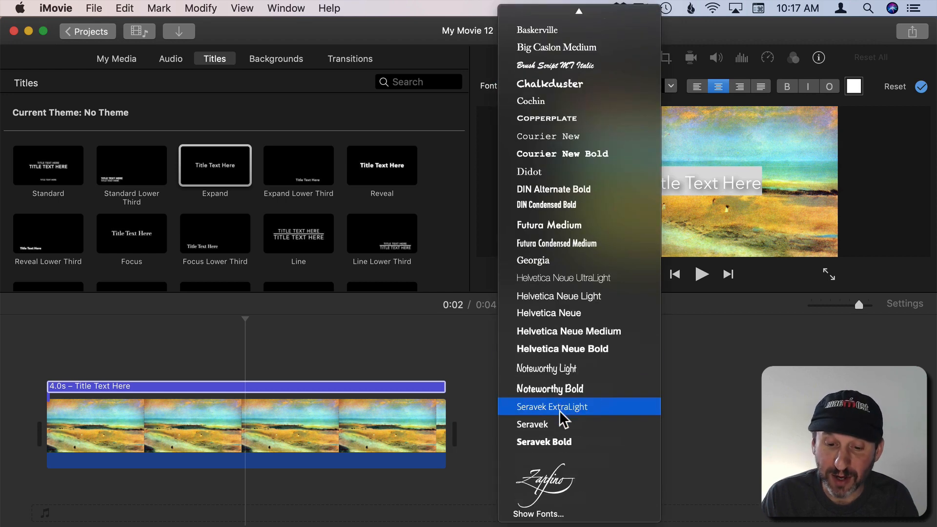
left_click(541, 502)
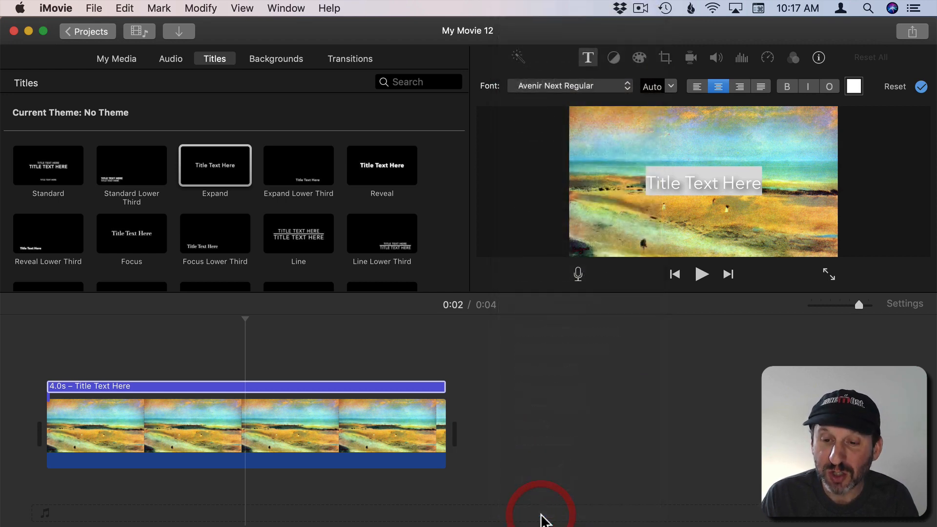
left_click(626, 85)
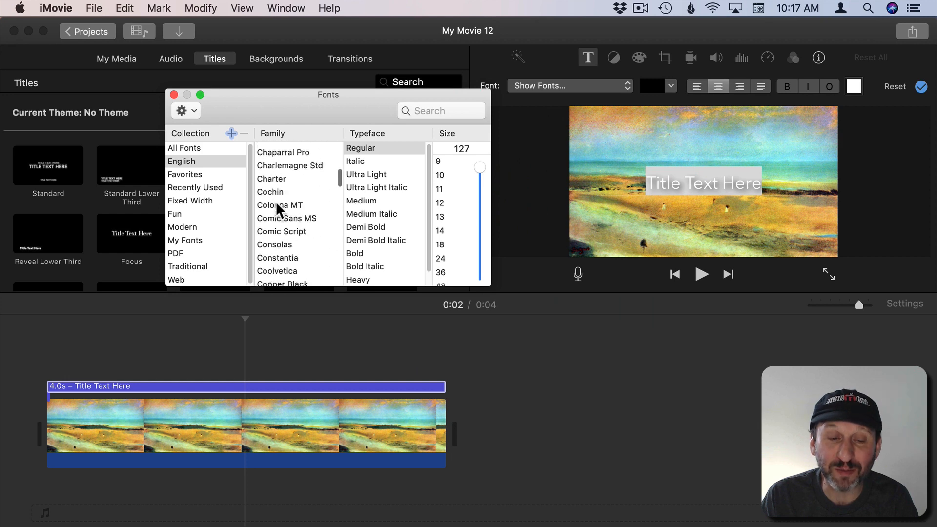
scroll("down", 3)
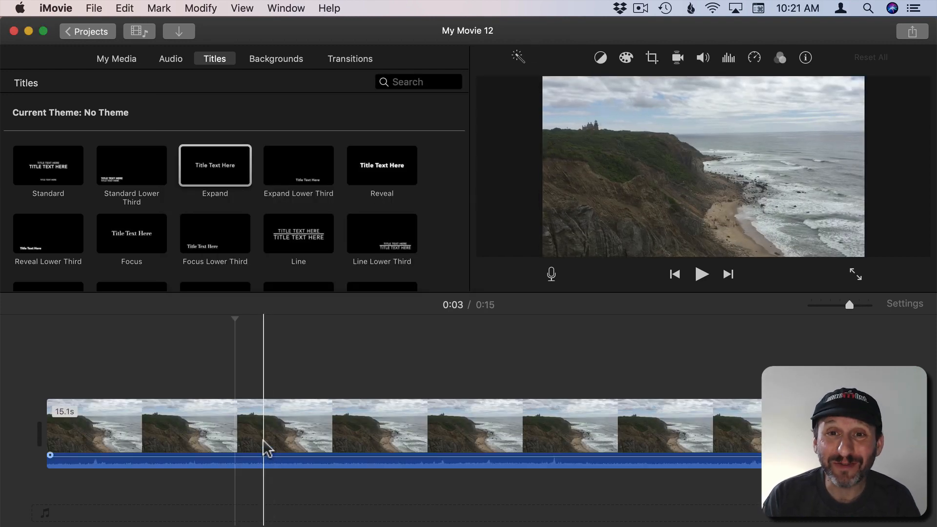
Crop the coastline clip to fill, keeping the region over the cliffs and beach
left_click(291, 426)
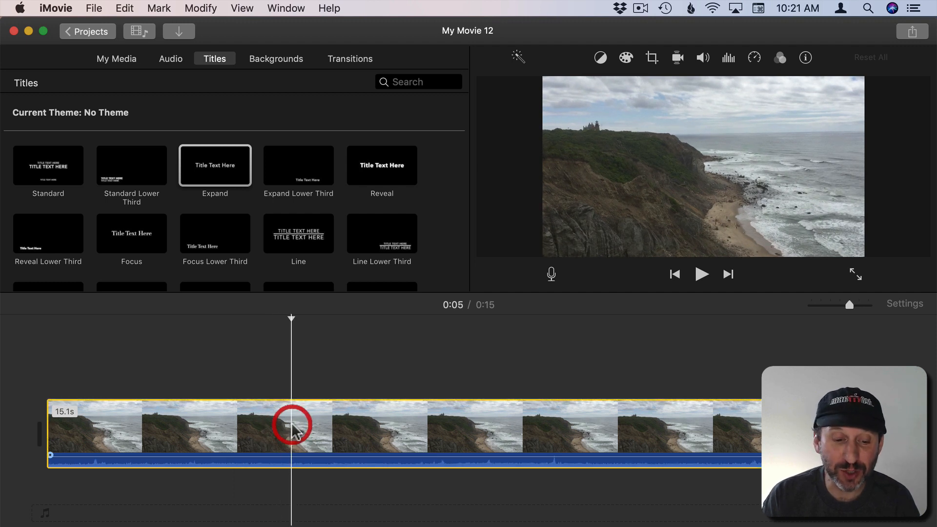
left_click(650, 58)
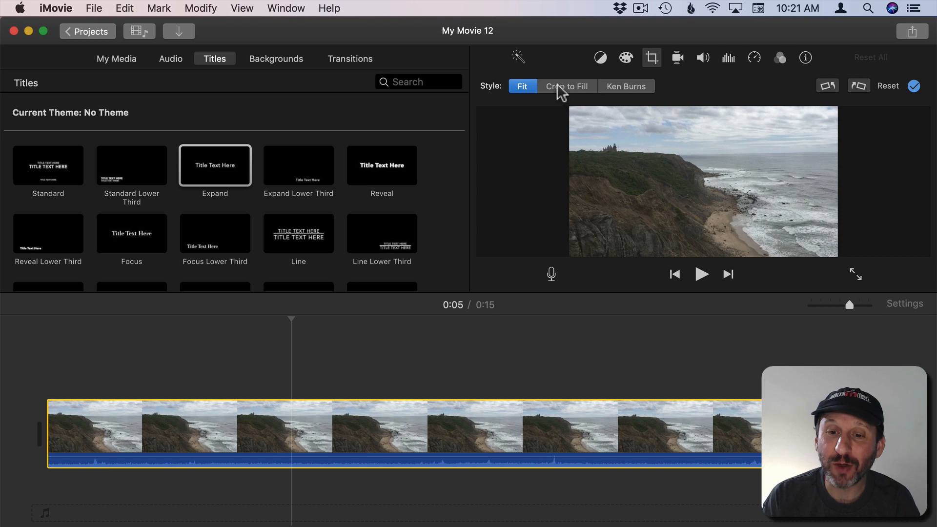
left_click(567, 86)
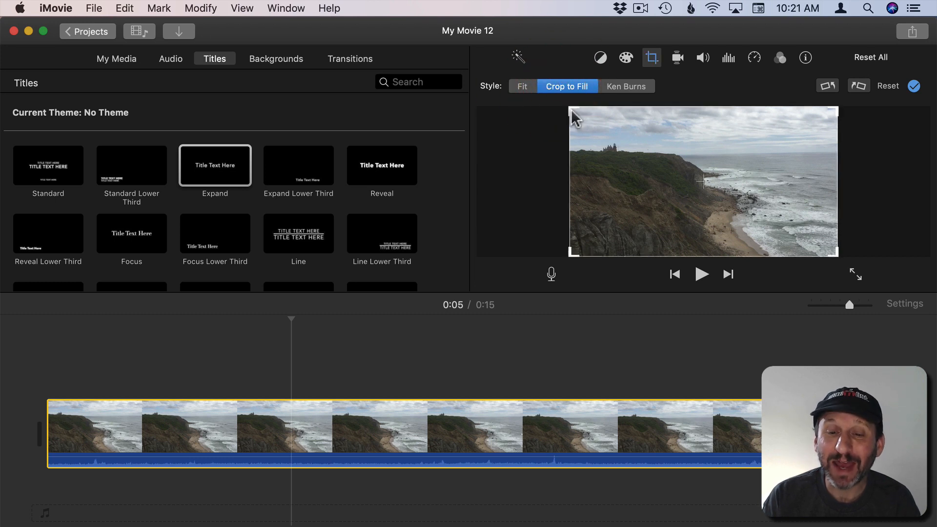
mouse_move(573, 112)
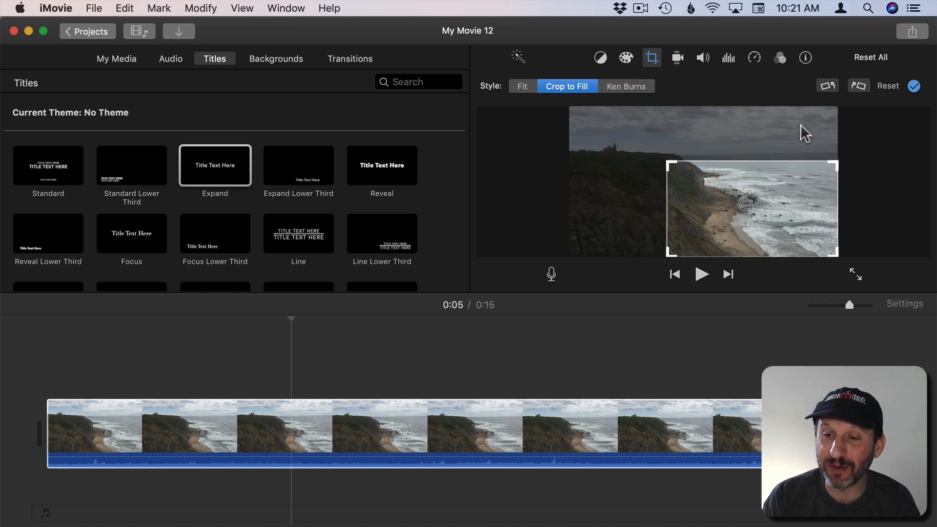
mouse_move(737, 234)
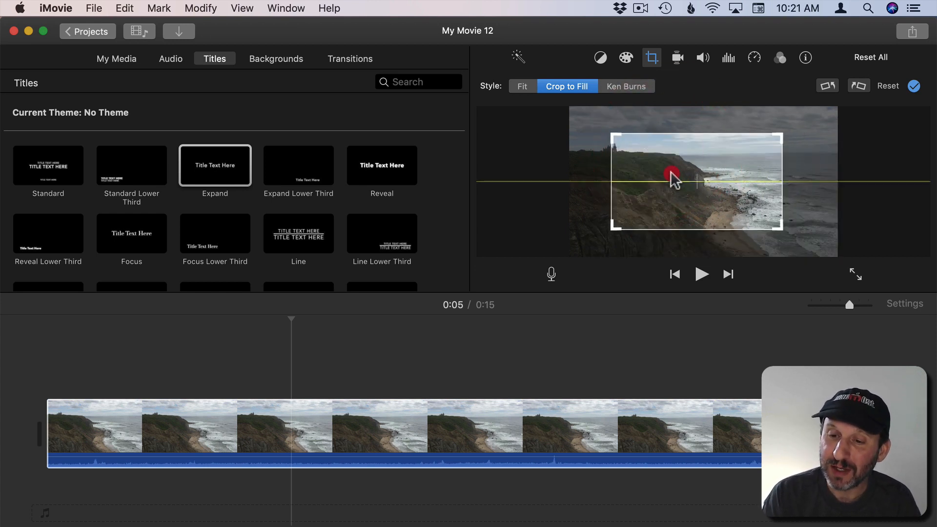
left_click_drag(672, 175, 654, 154)
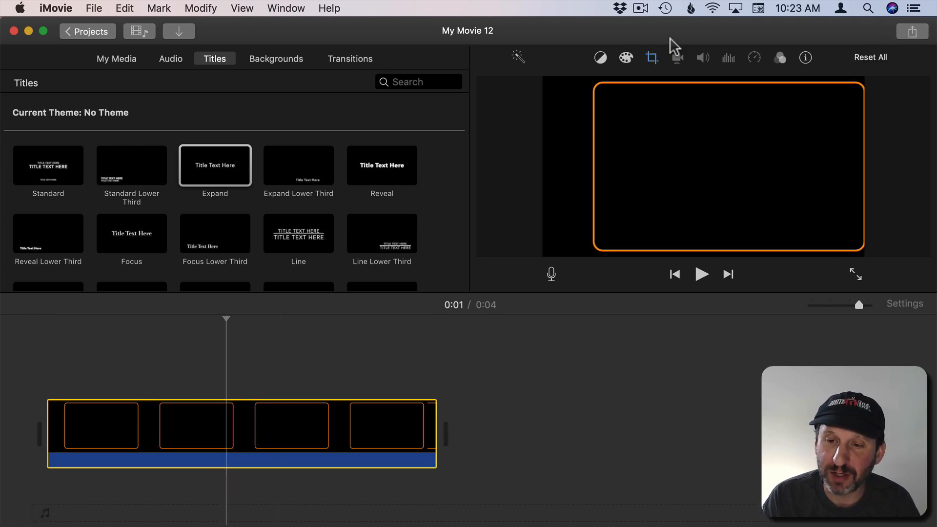
Set the orange-bordered frame clip's crop style to Fit
left_click(652, 57)
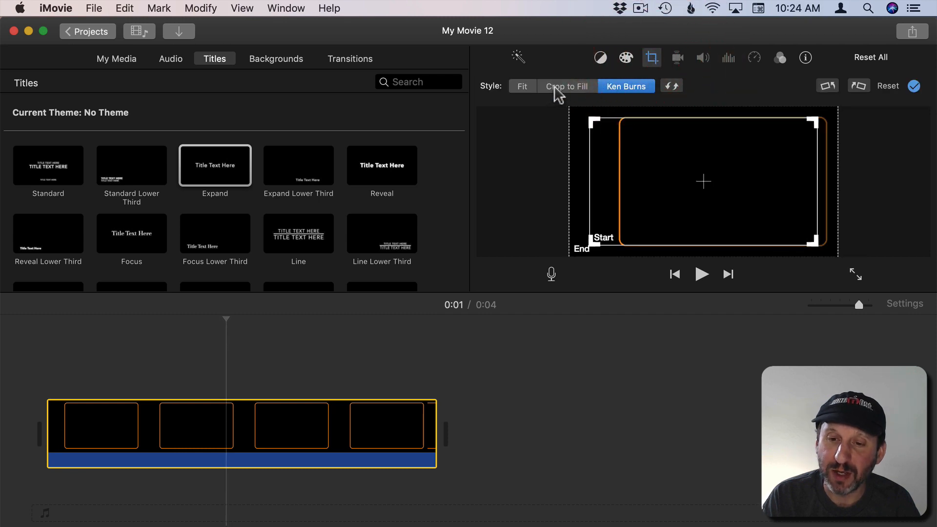
left_click(522, 85)
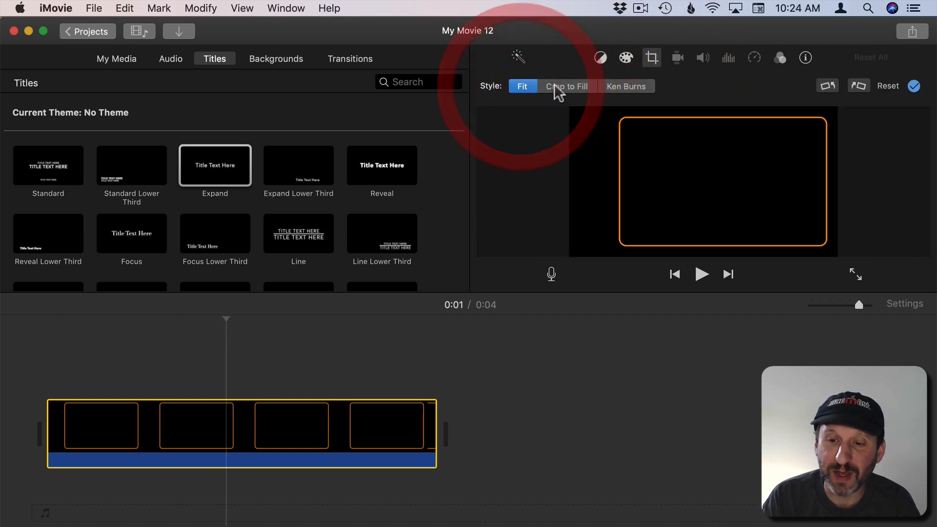
left_click(567, 85)
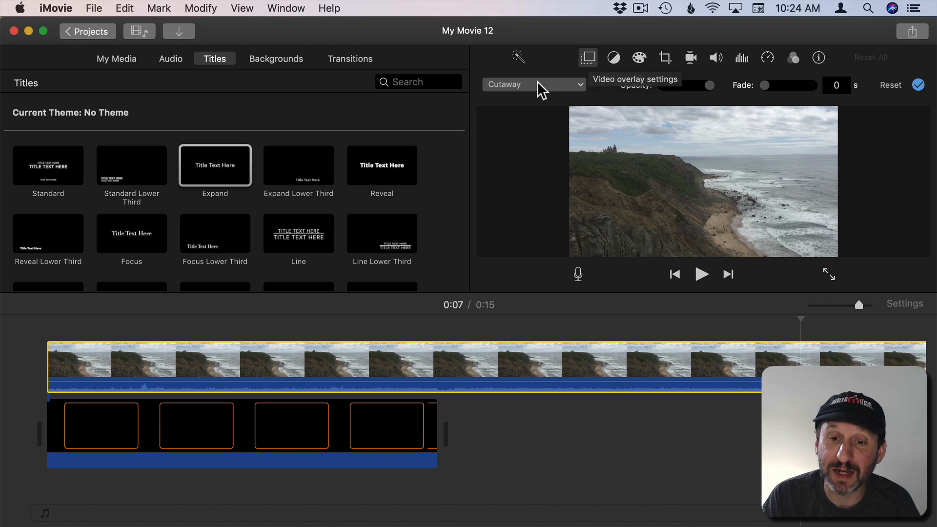
Make the coastline clip a picture-in-picture inset sized inside the orange border
left_click(533, 84)
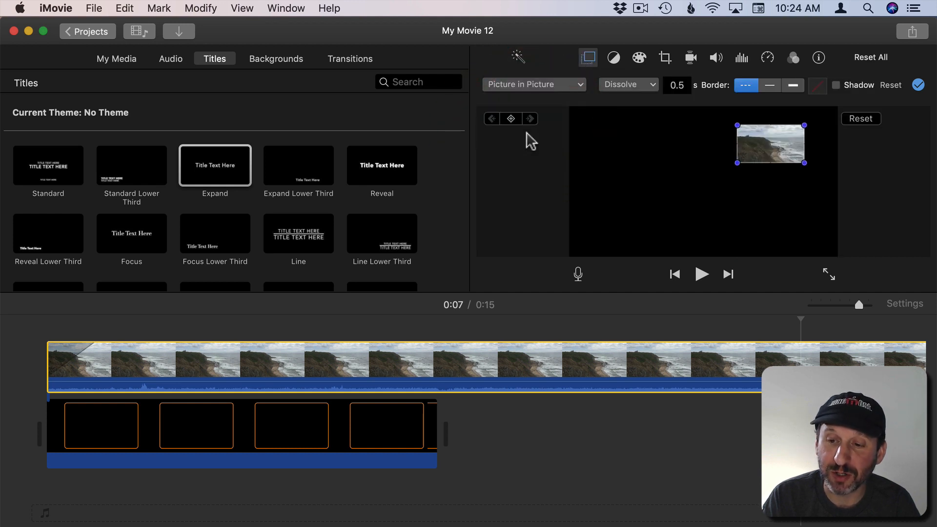
left_click_drag(770, 144, 668, 148)
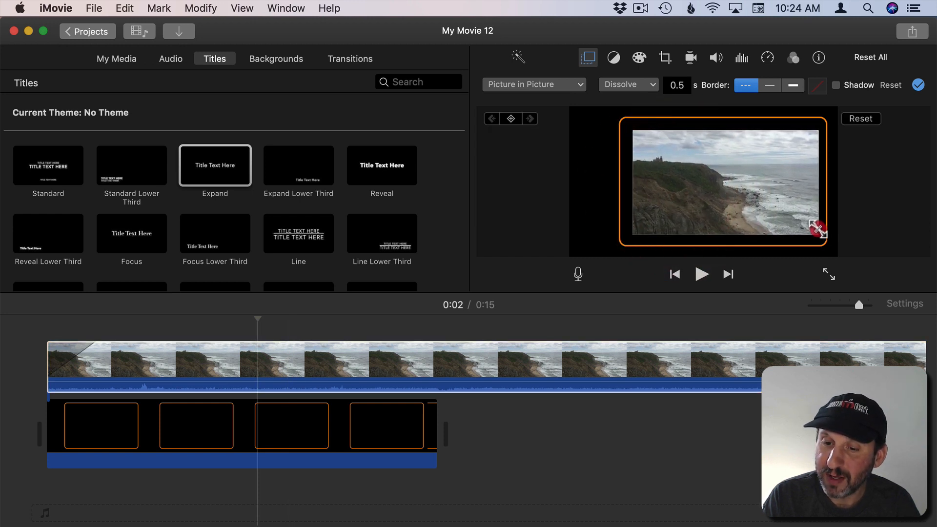
left_click_drag(819, 232, 774, 215)
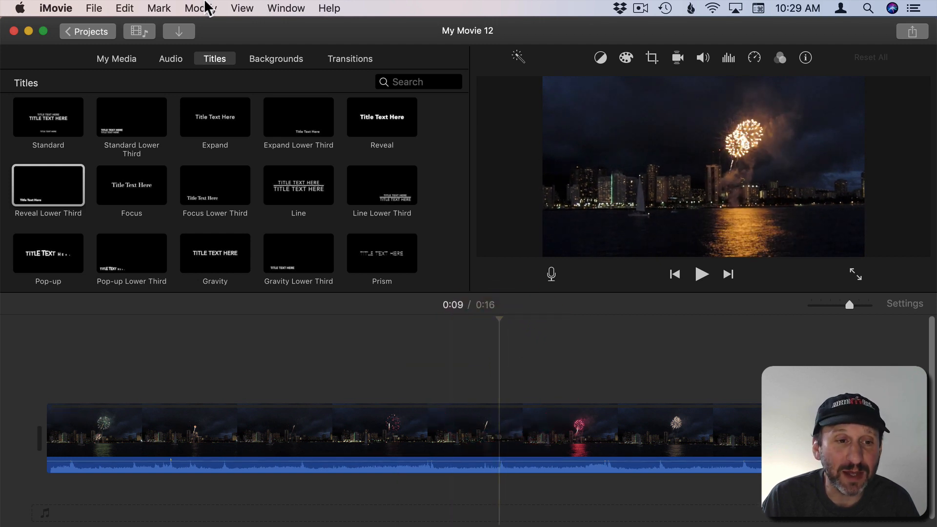
Insert a freeze frame in the fireworks clip via Modify and preview it
left_click(200, 8)
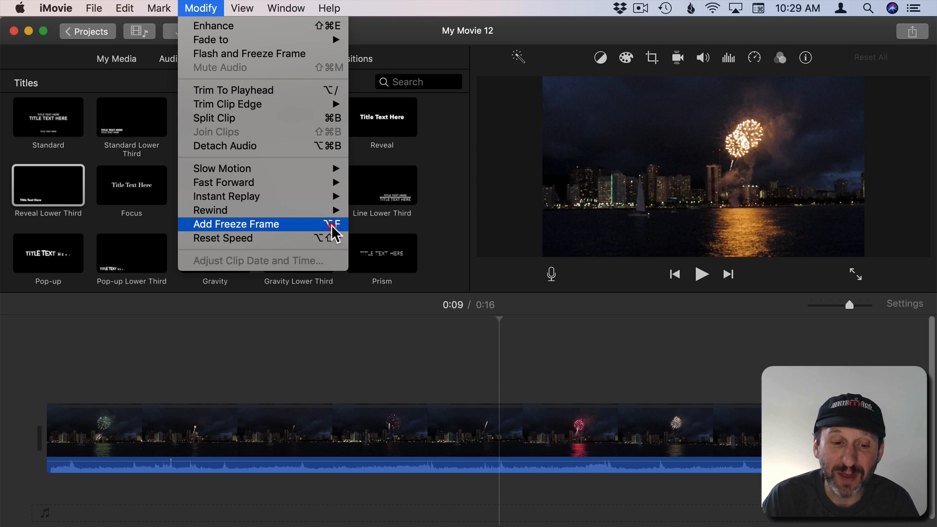
mouse_move(301, 233)
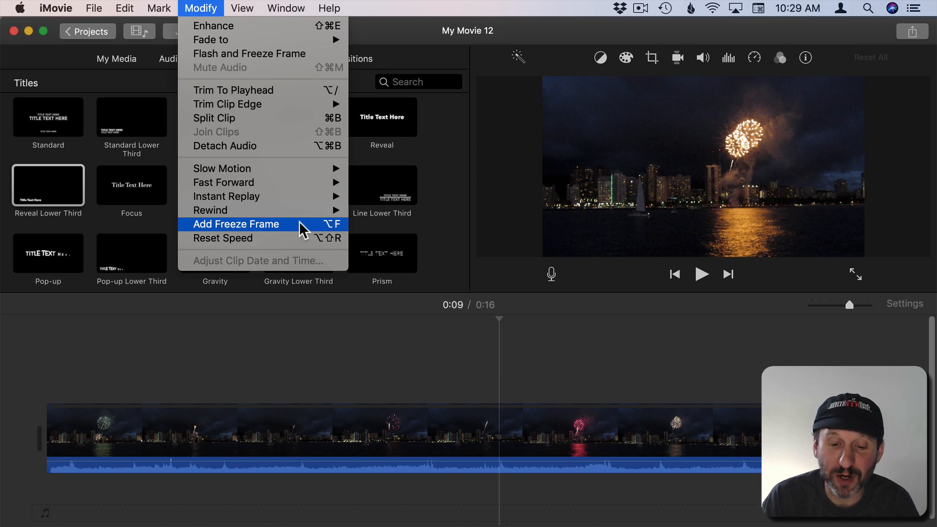
left_click(235, 224)
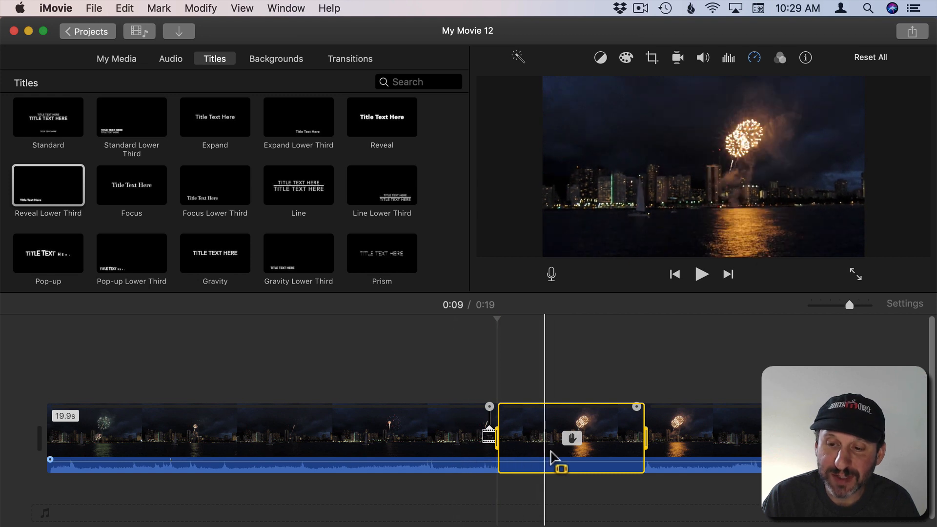
left_click(701, 274)
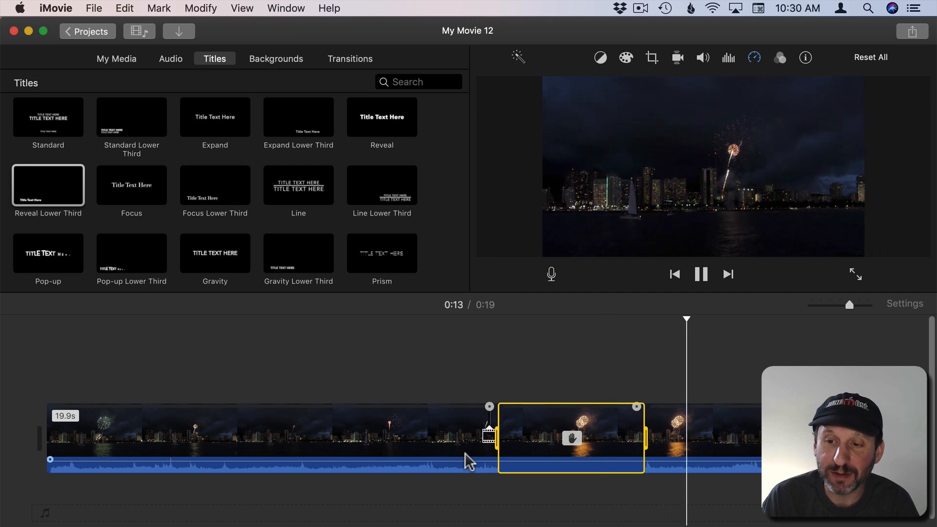
left_click(702, 275)
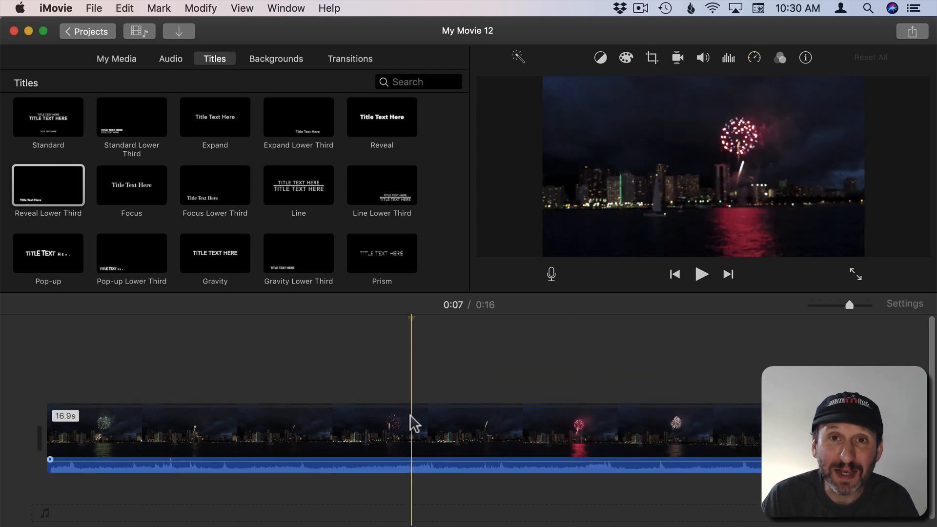
Add a 50% instant replay of a fireworks section and preview it
left_click(412, 434)
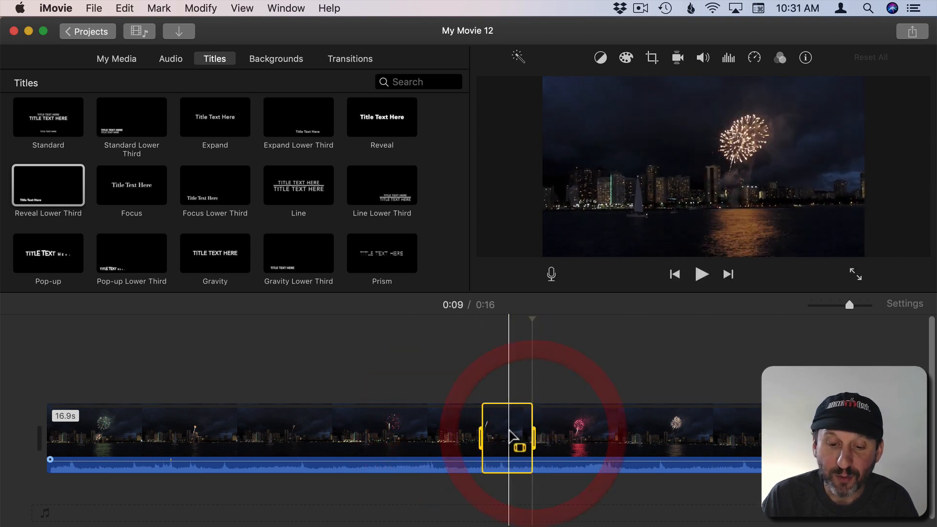
left_click(200, 8)
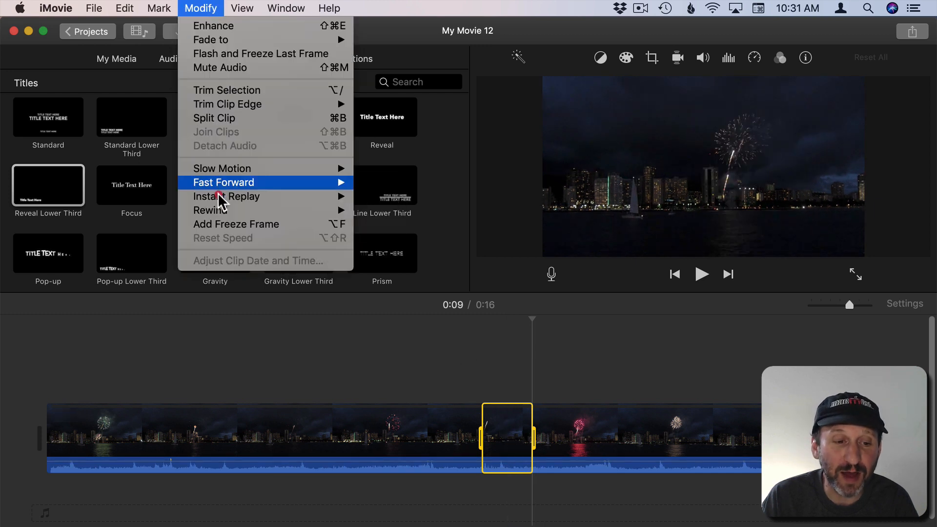
mouse_move(227, 197)
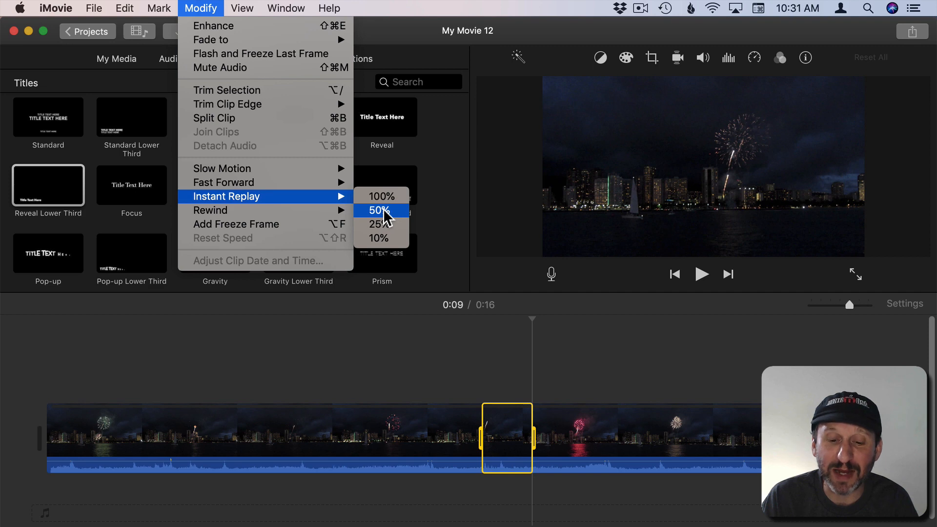
left_click(378, 210)
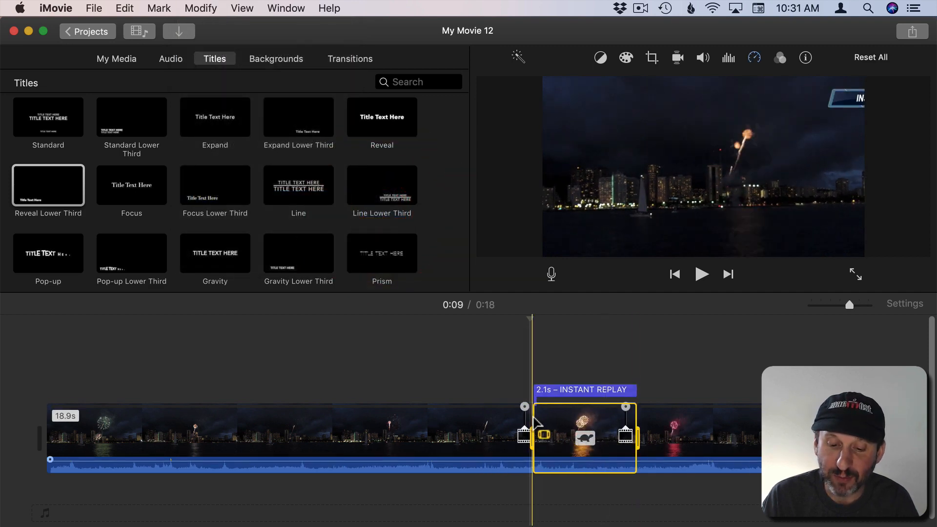
left_click(701, 274)
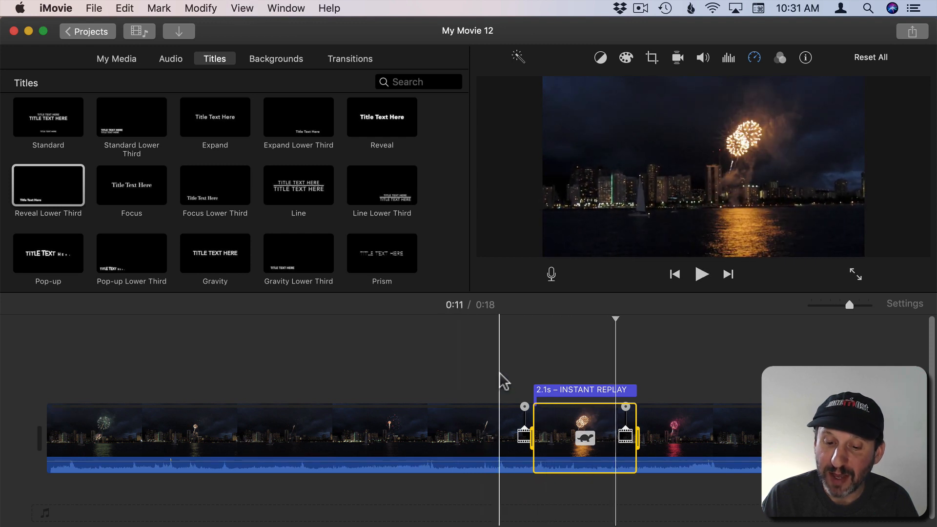
left_click(585, 390)
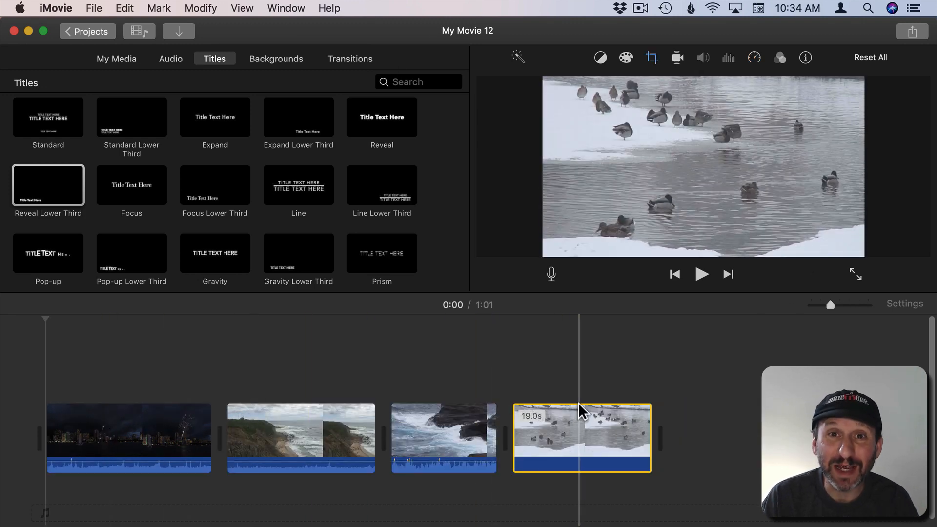
Select the first fireworks clip and dismiss the clip filter chooser without applying one
left_click(128, 437)
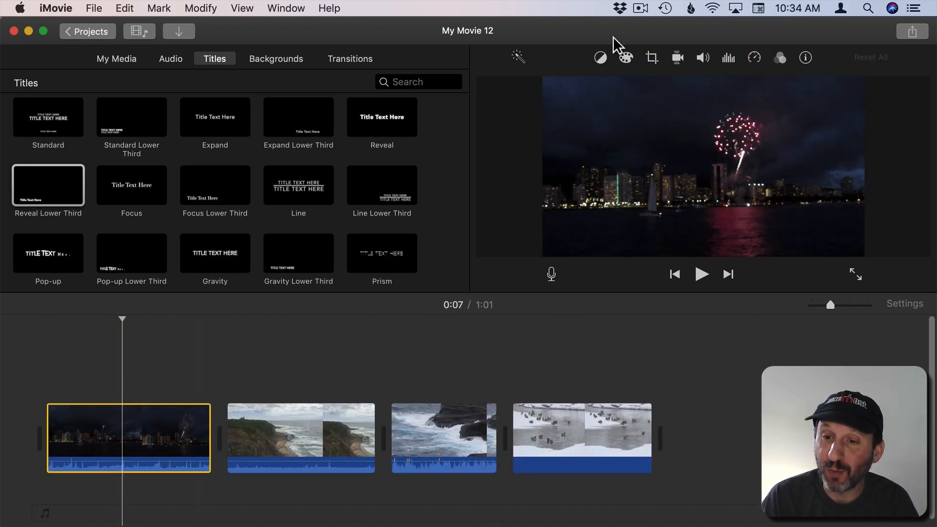
left_click(779, 57)
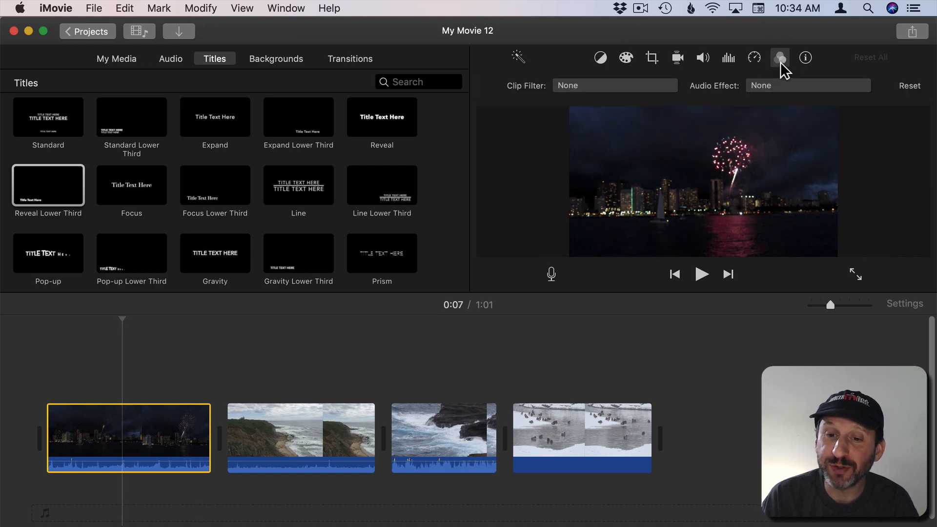
left_click(614, 85)
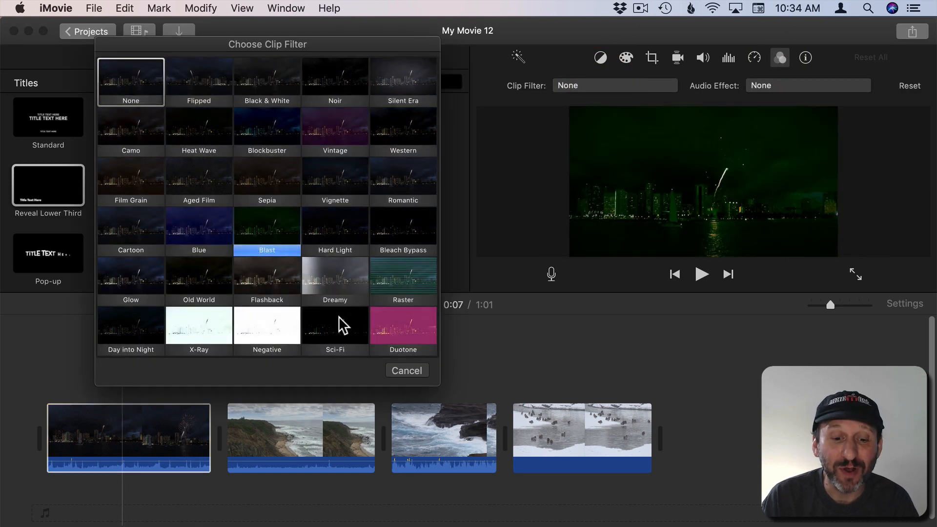
left_click(407, 371)
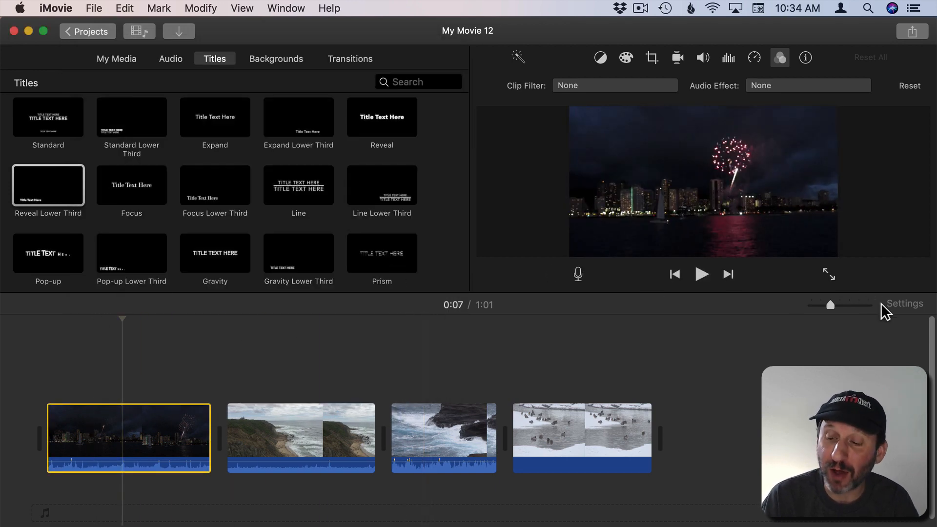
Apply the Raster filter from the project settings filter list
left_click(903, 304)
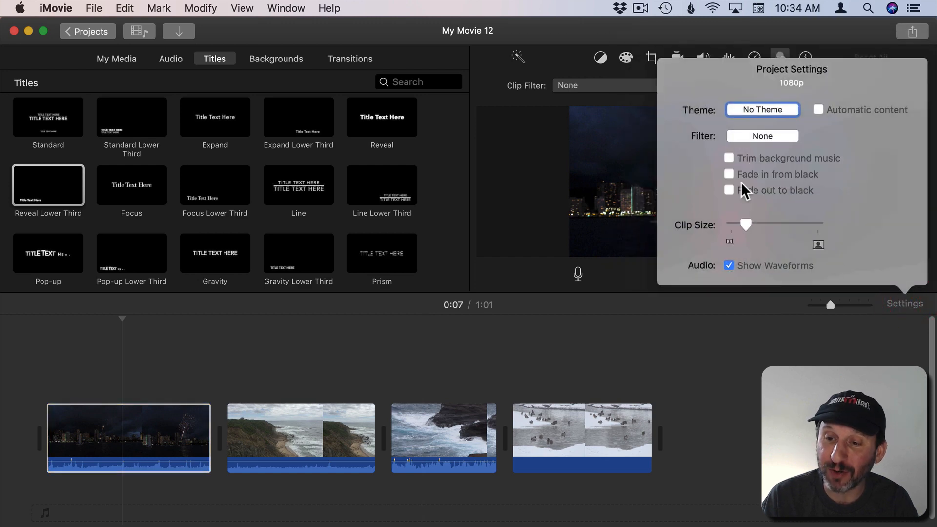
left_click(762, 135)
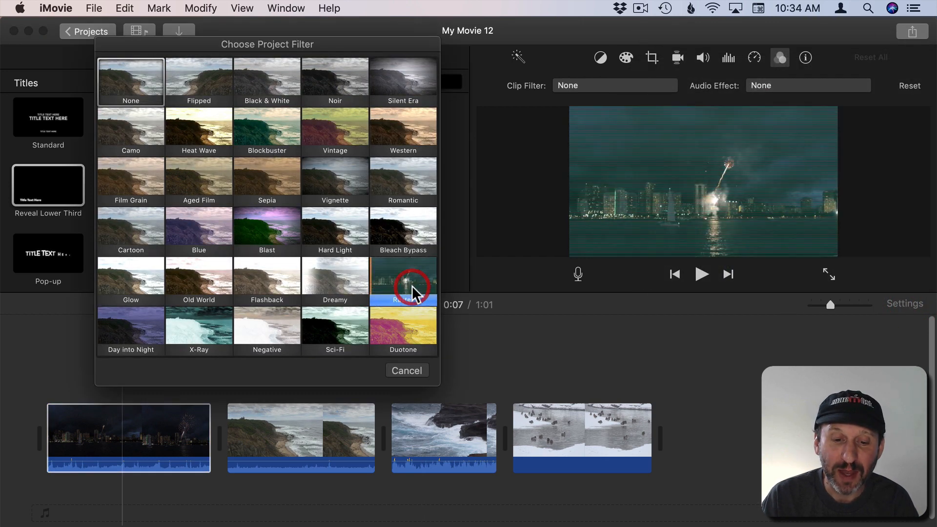
left_click(403, 275)
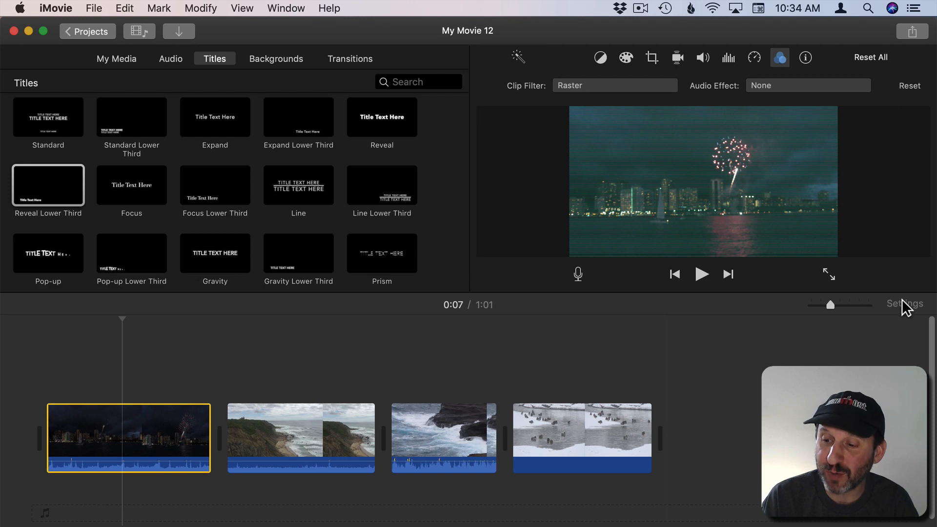
left_click(762, 136)
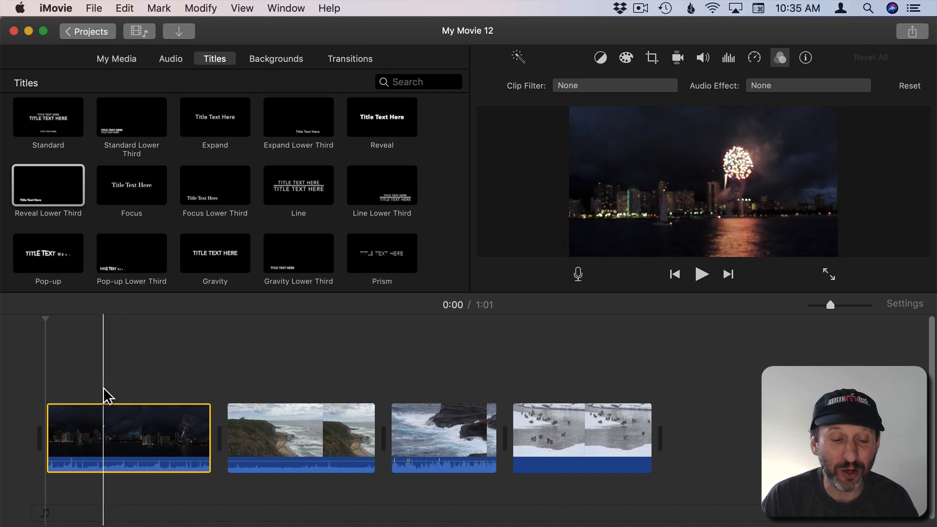
Move the playhead to the start and toggle Mute Project in the voice-over options
left_click(285, 7)
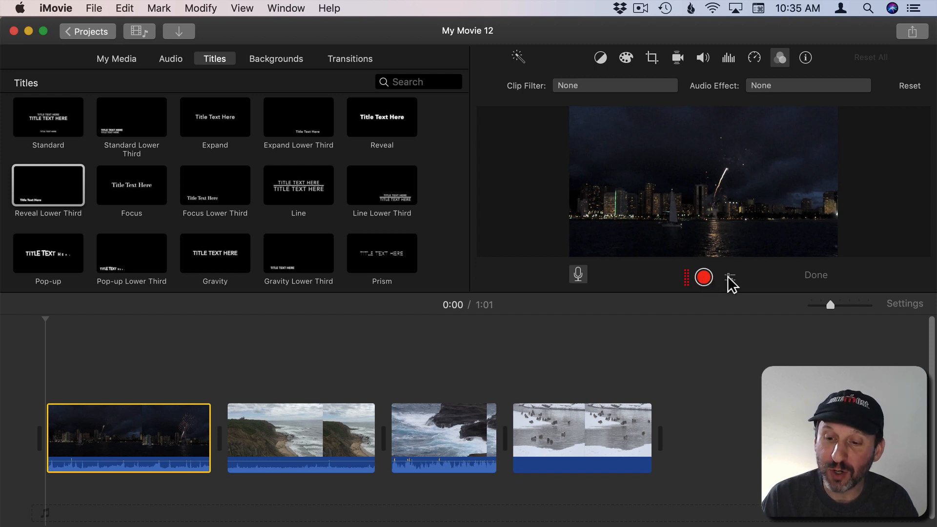
left_click(729, 276)
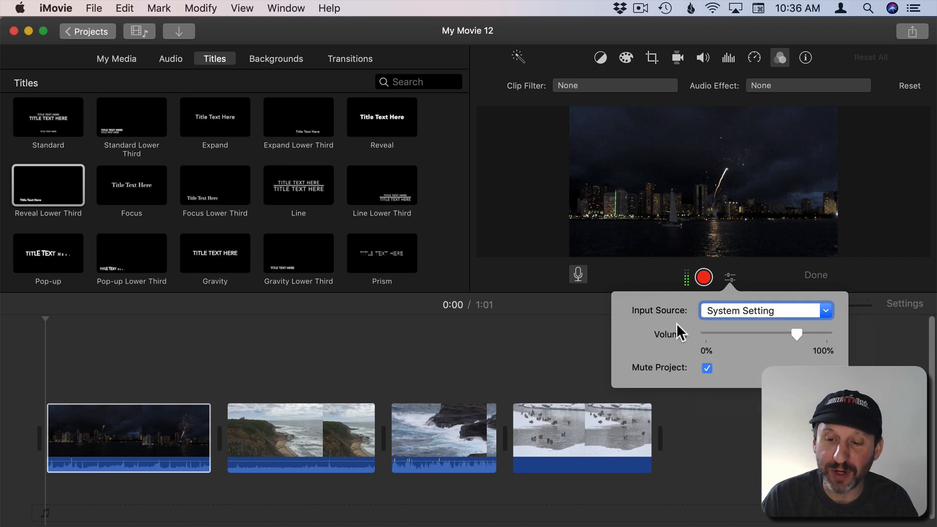
mouse_move(743, 284)
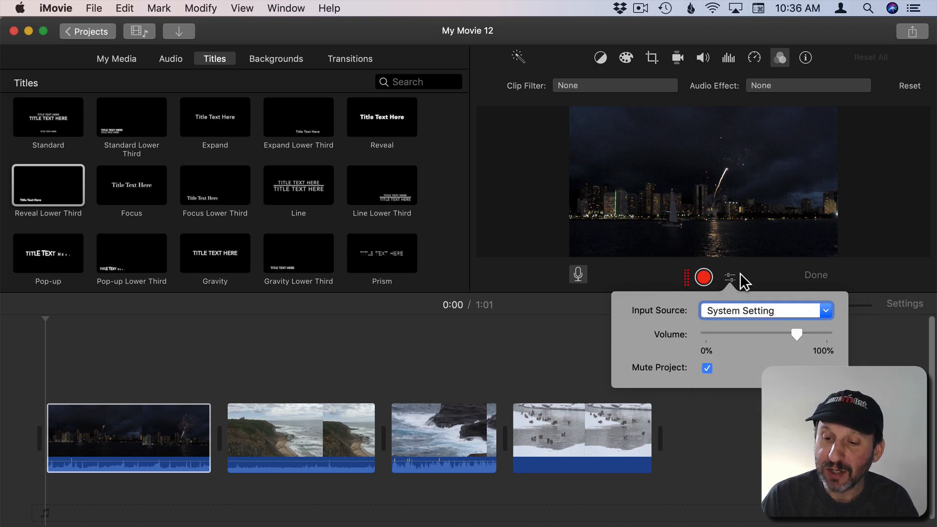
left_click(707, 368)
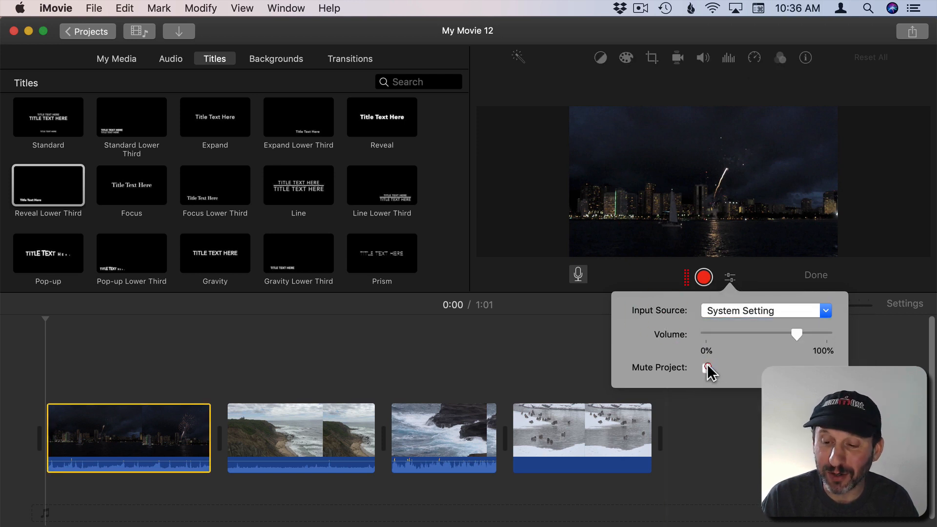
left_click(707, 368)
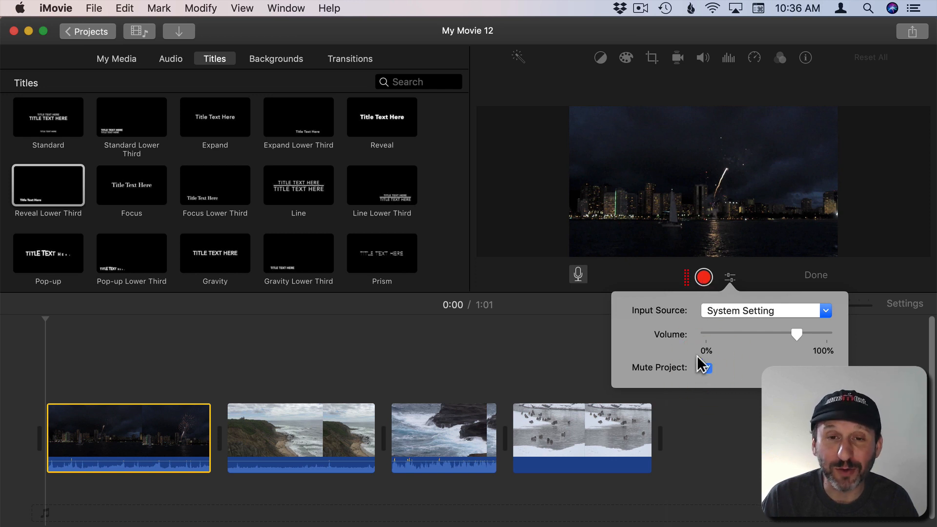
left_click(707, 368)
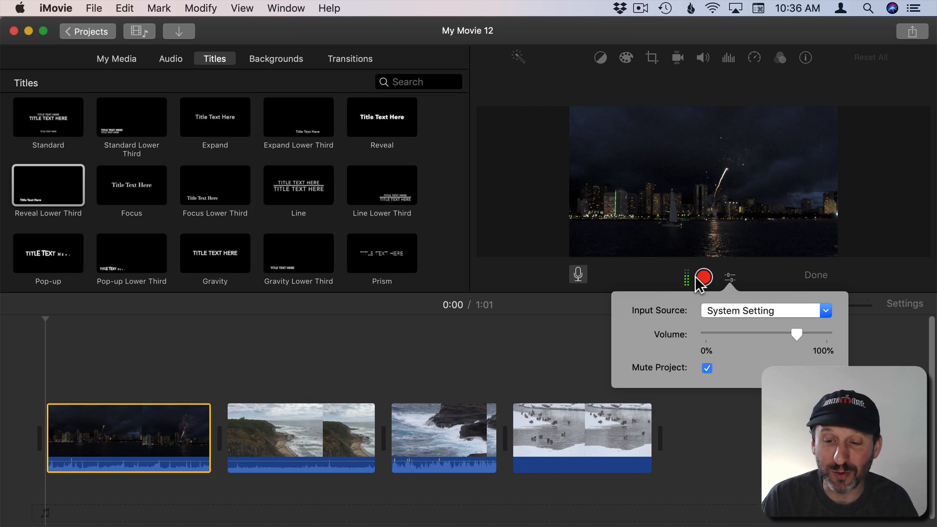
Record a short voice-over and move it later under the fireworks clip
left_click(703, 277)
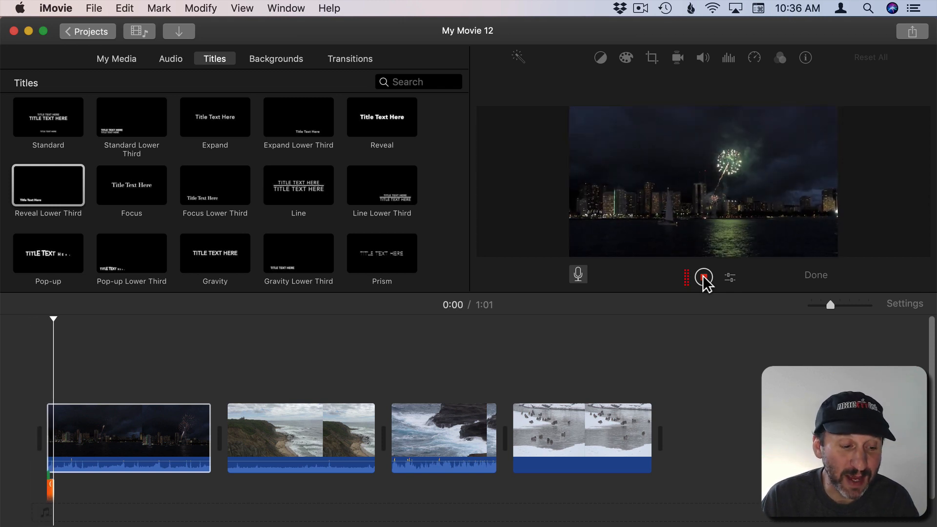
left_click(704, 277)
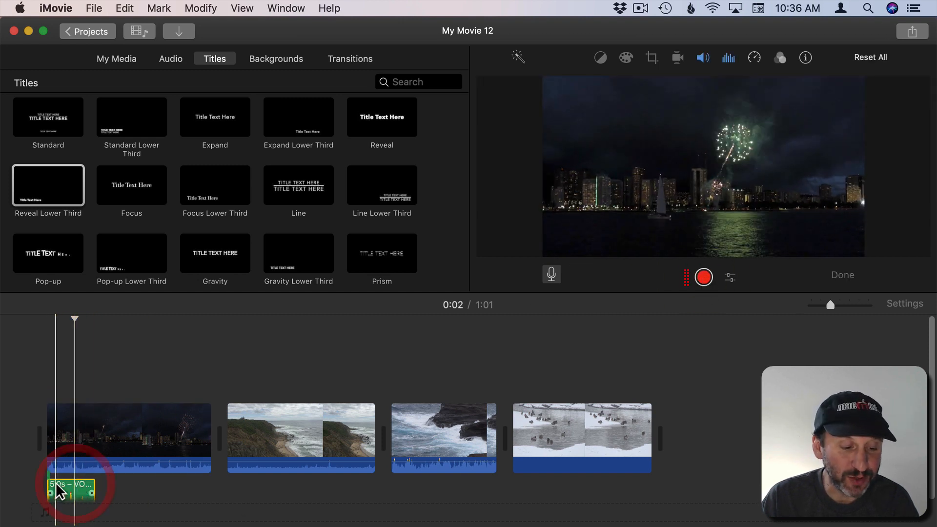
left_click_drag(75, 485, 116, 499)
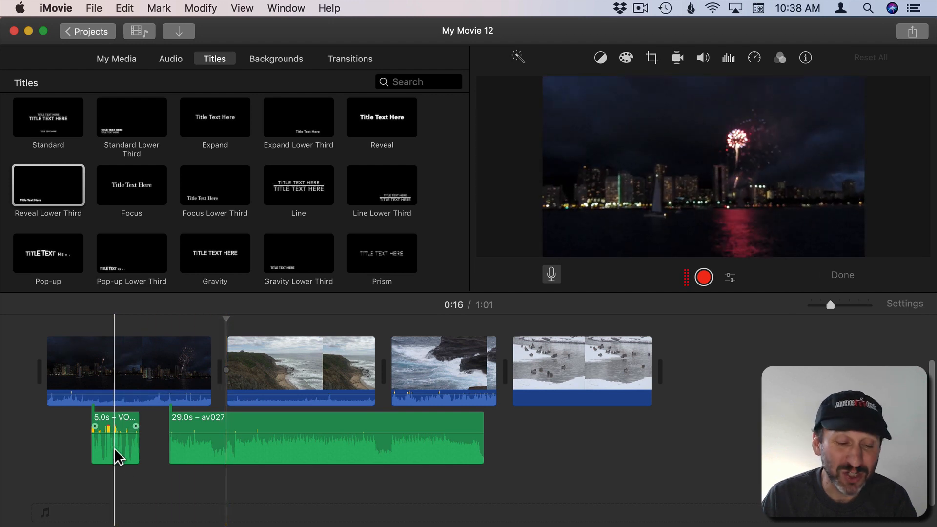
Add a mid-point volume dip to the av027 music and lower the coastal clip's middle audio
left_click(173, 394)
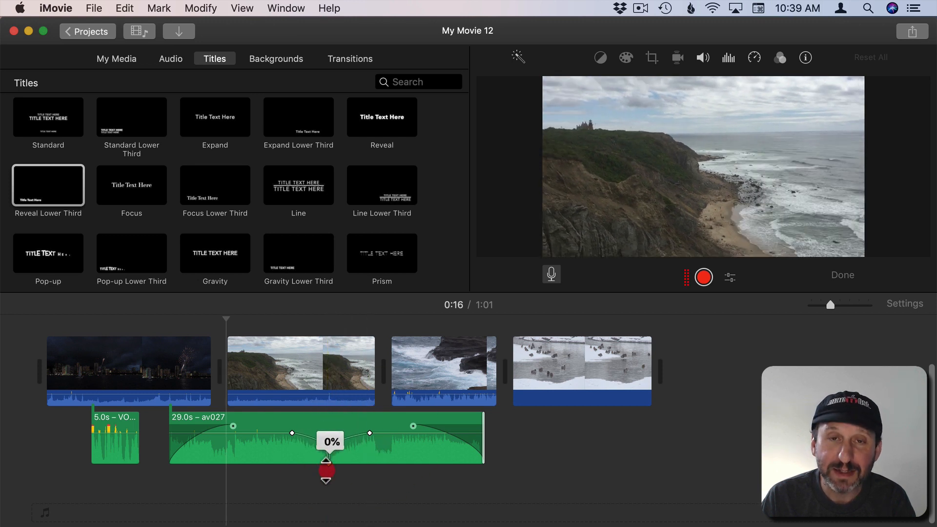
left_click(328, 432)
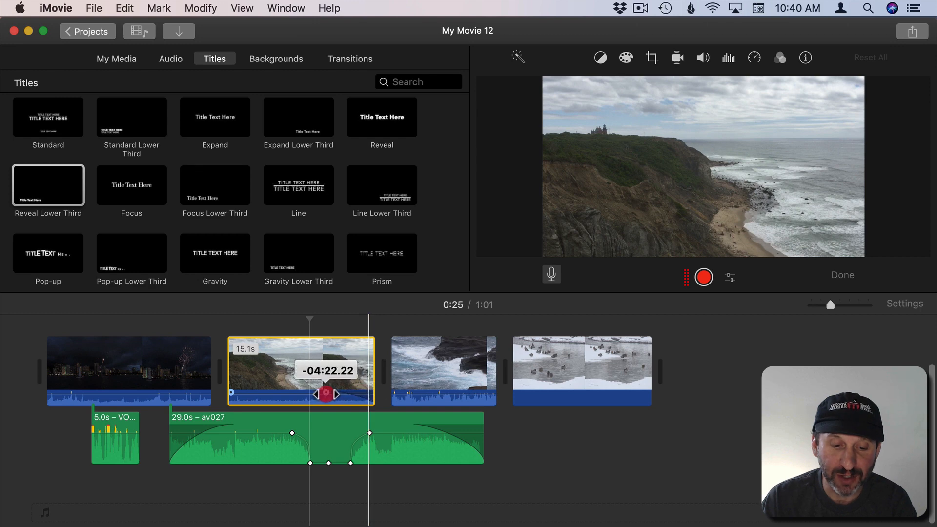
left_click_drag(326, 393, 269, 394)
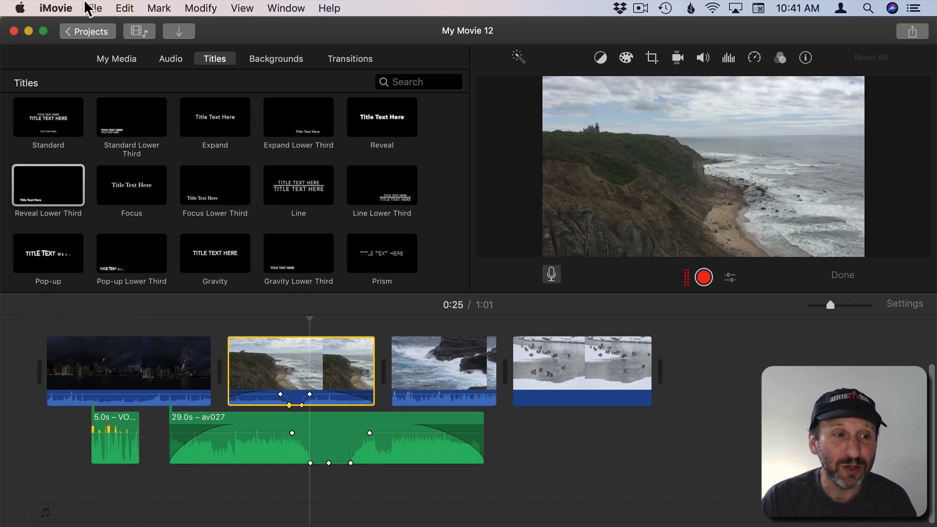
Open iMovie Preferences from the iMovie application menu
left_click(56, 8)
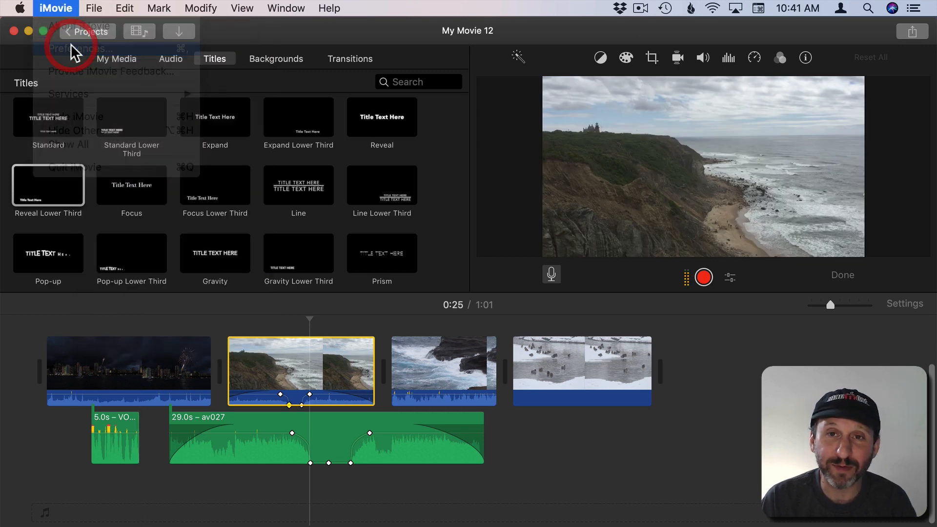
left_click(76, 48)
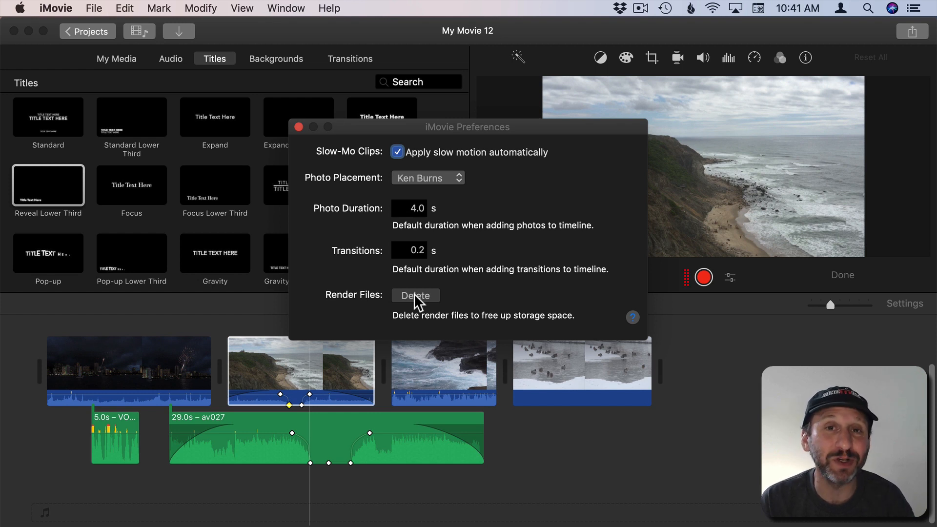
mouse_move(451, 306)
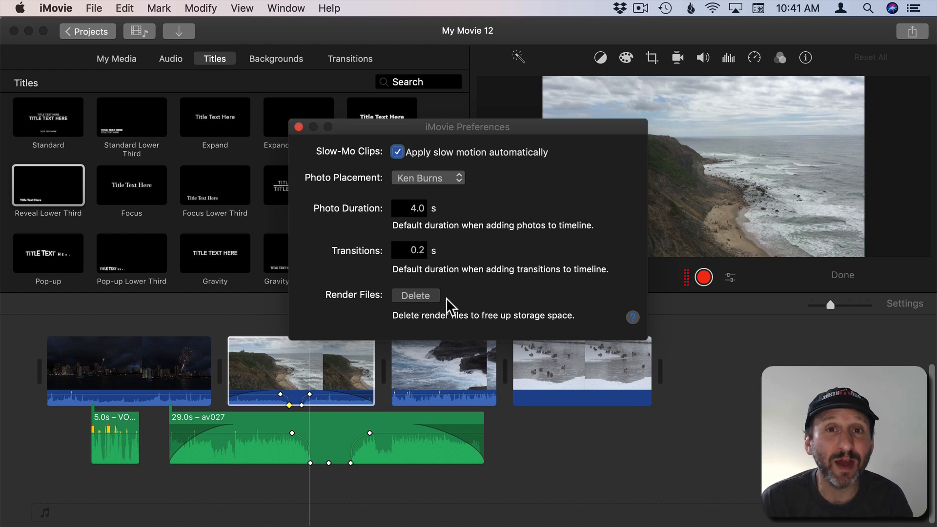